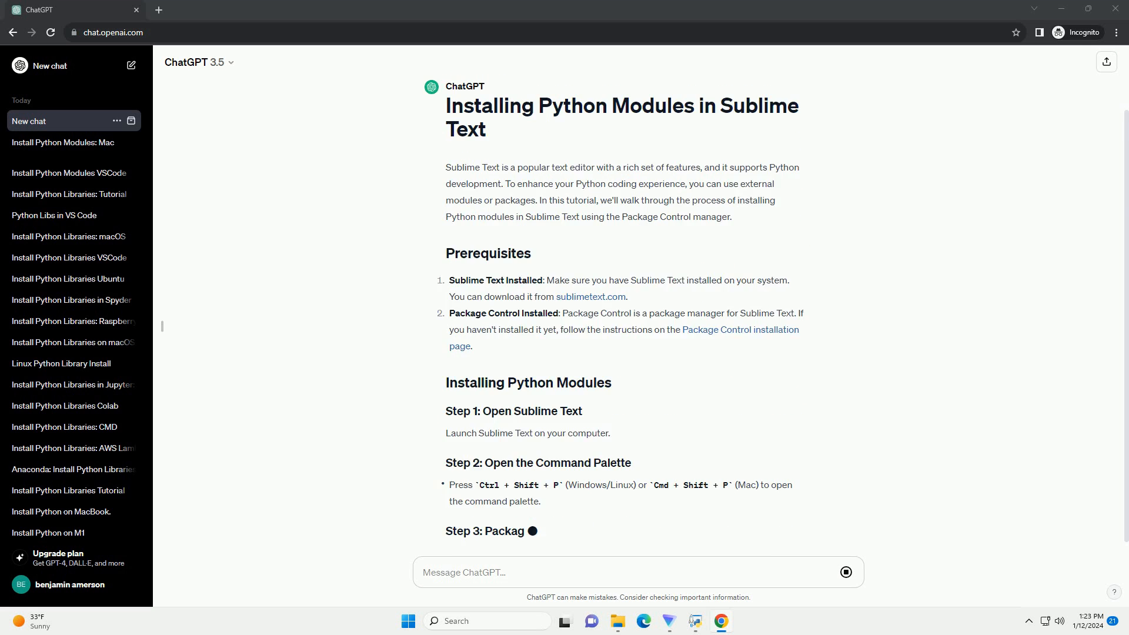
pyautogui.scroll(-3)
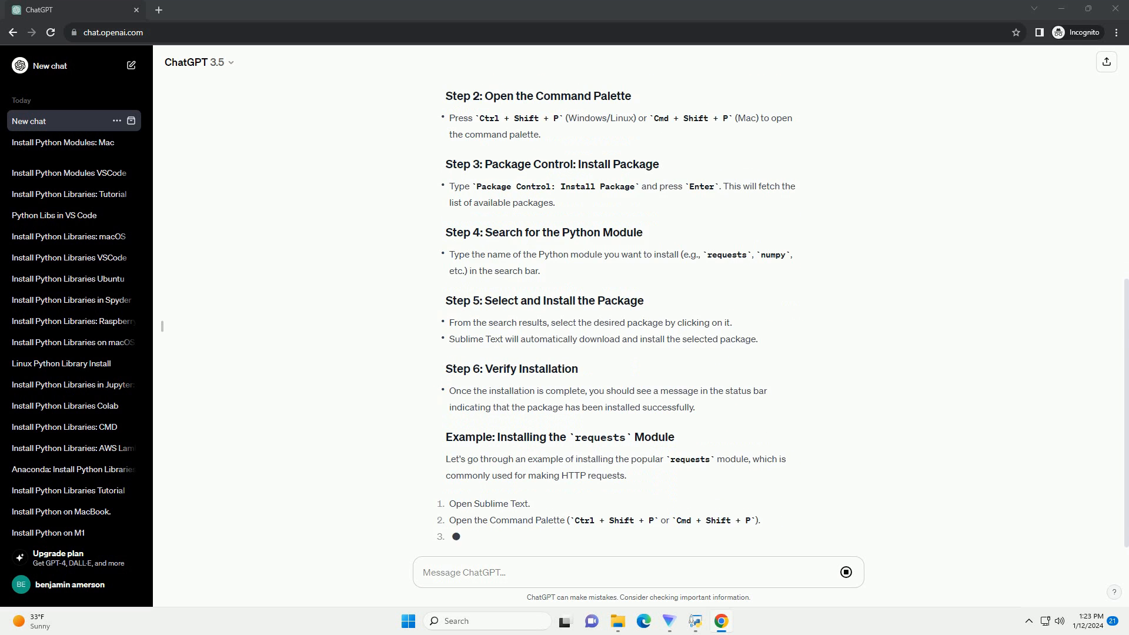
pyautogui.scroll(-3)
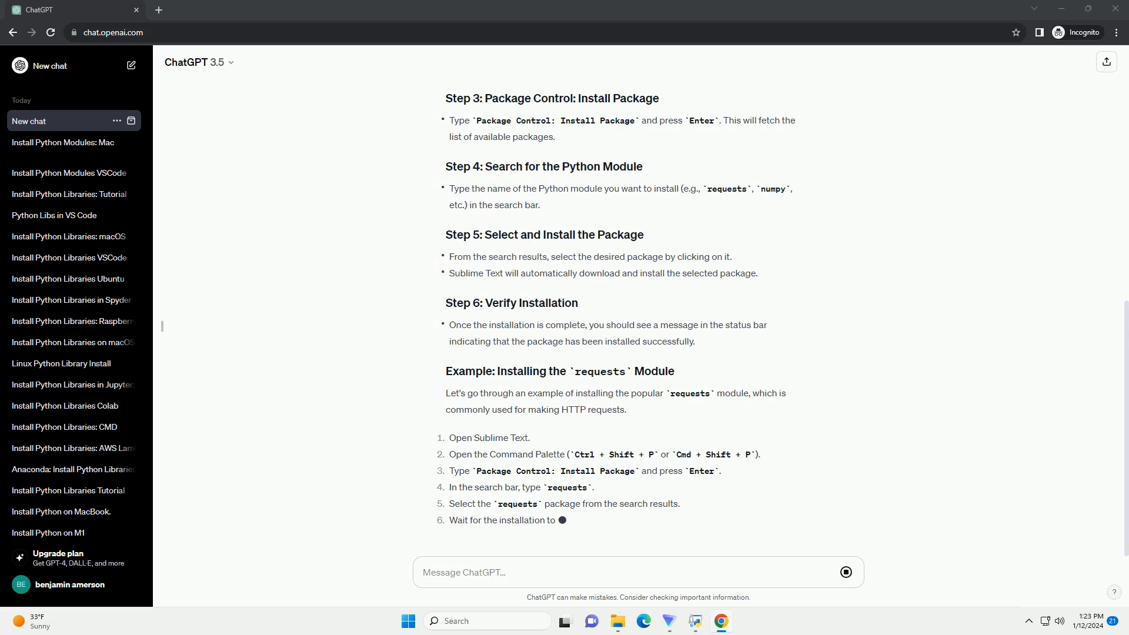
pyautogui.scroll(-3)
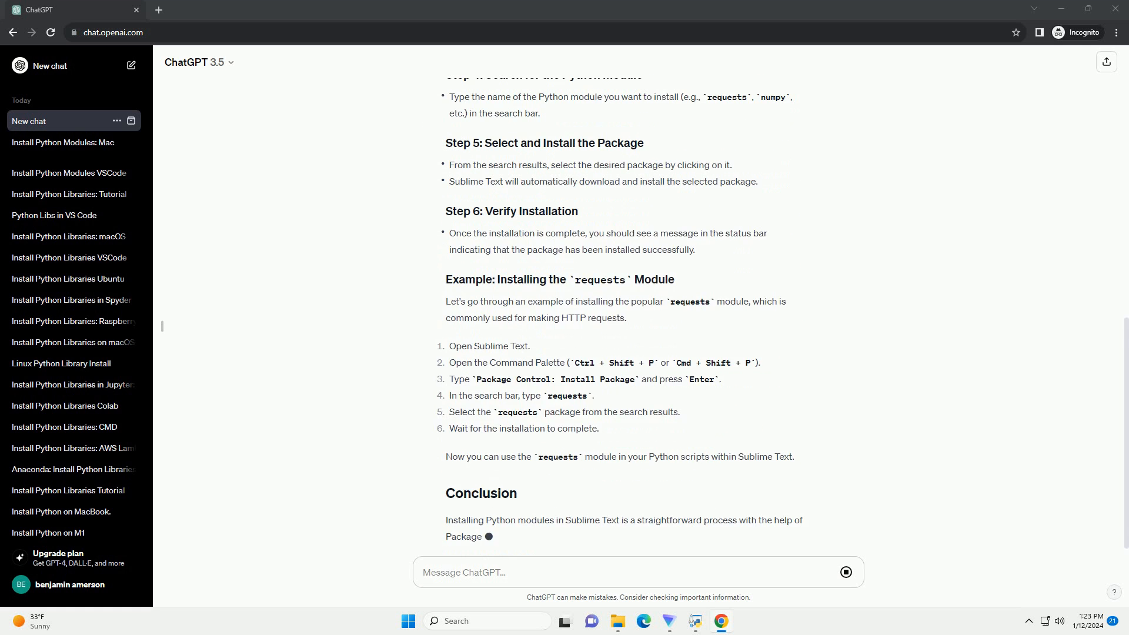